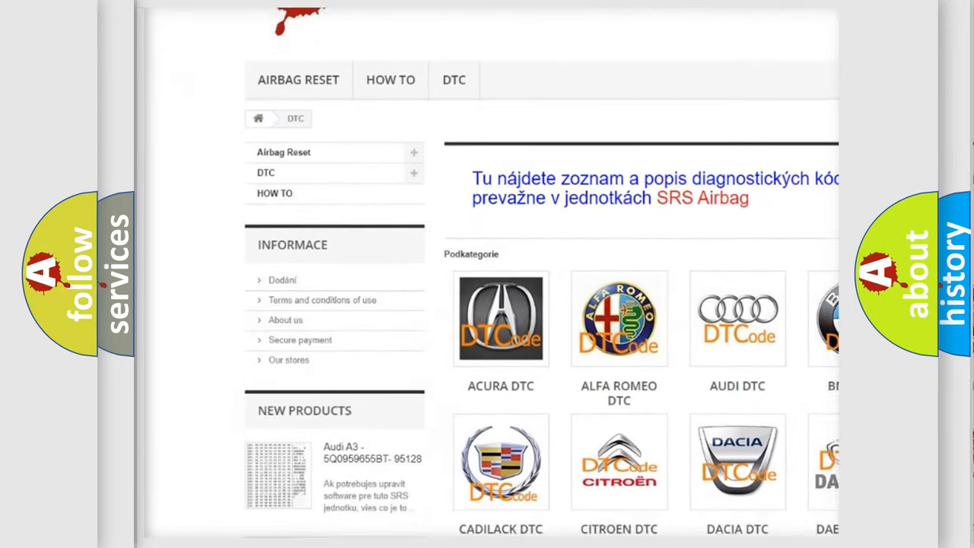
pyautogui.scroll(-3)
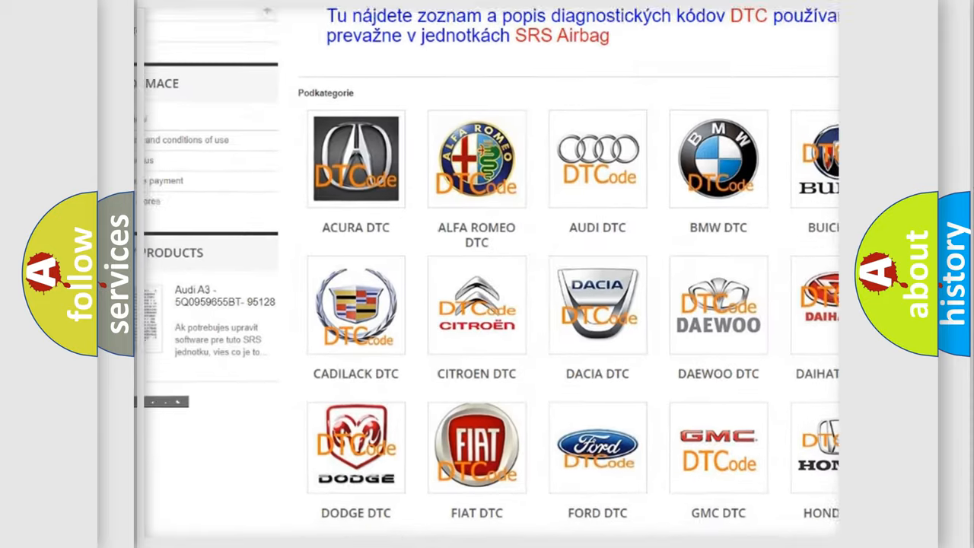
pyautogui.scroll(-3)
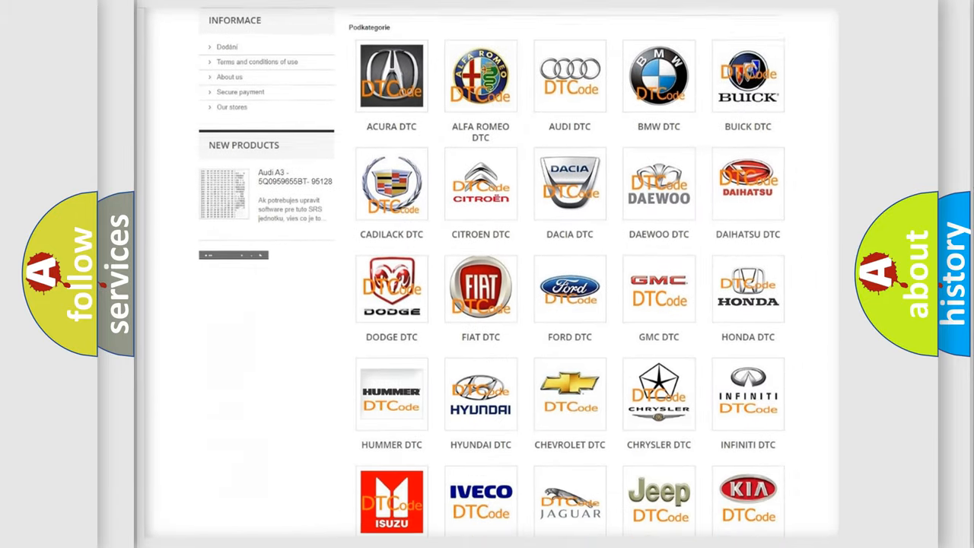
pyautogui.scroll(-3)
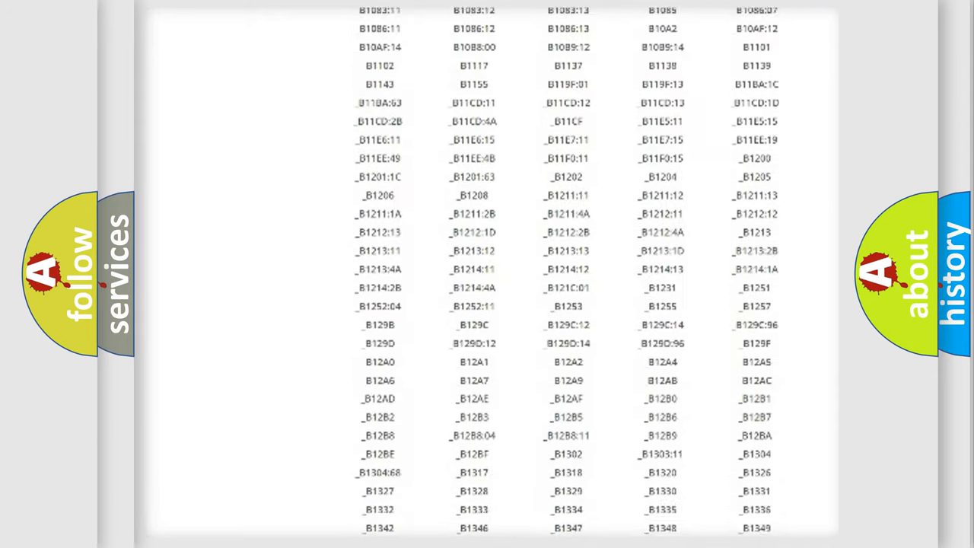
pyautogui.scroll(-3)
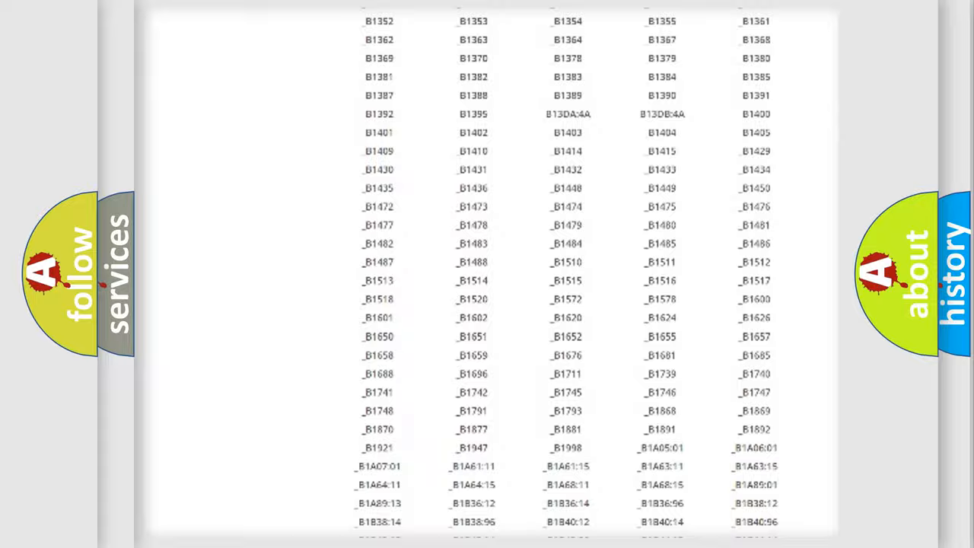
pyautogui.scroll(3)
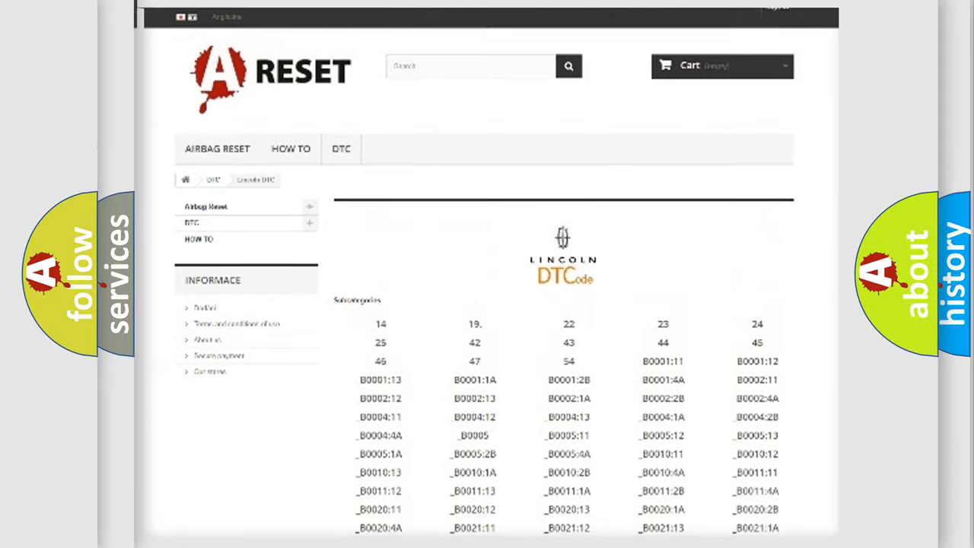